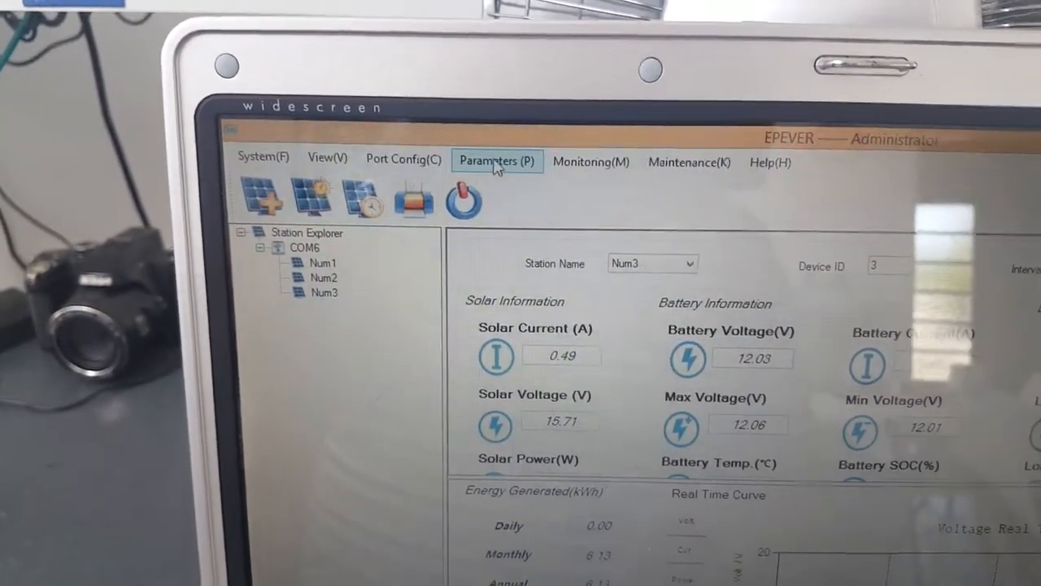
Open Device ID Settings from Parameters > Device Parameters for station Num3 on COM6.
left_click(497, 161)
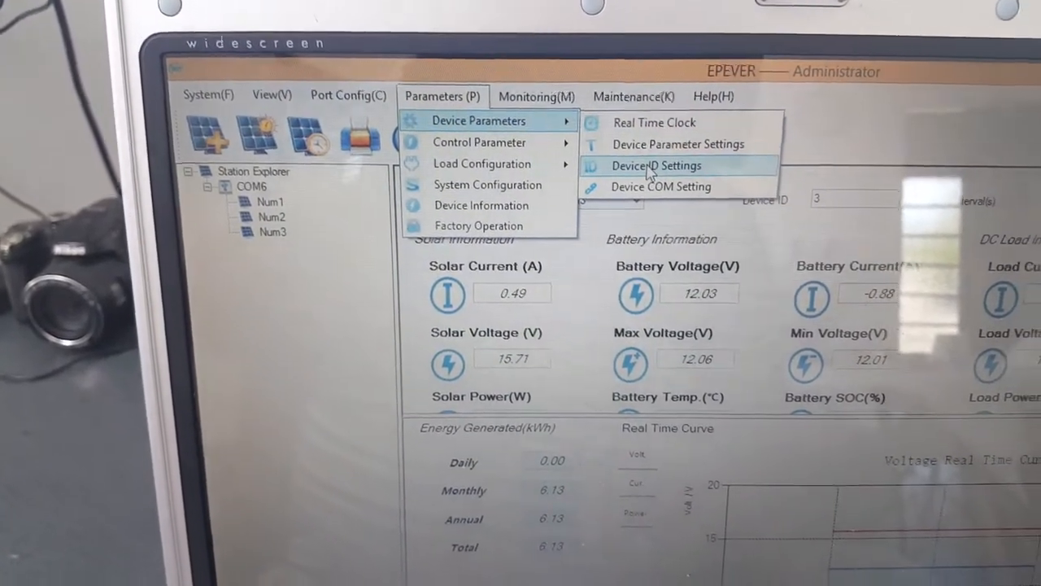
left_click(657, 166)
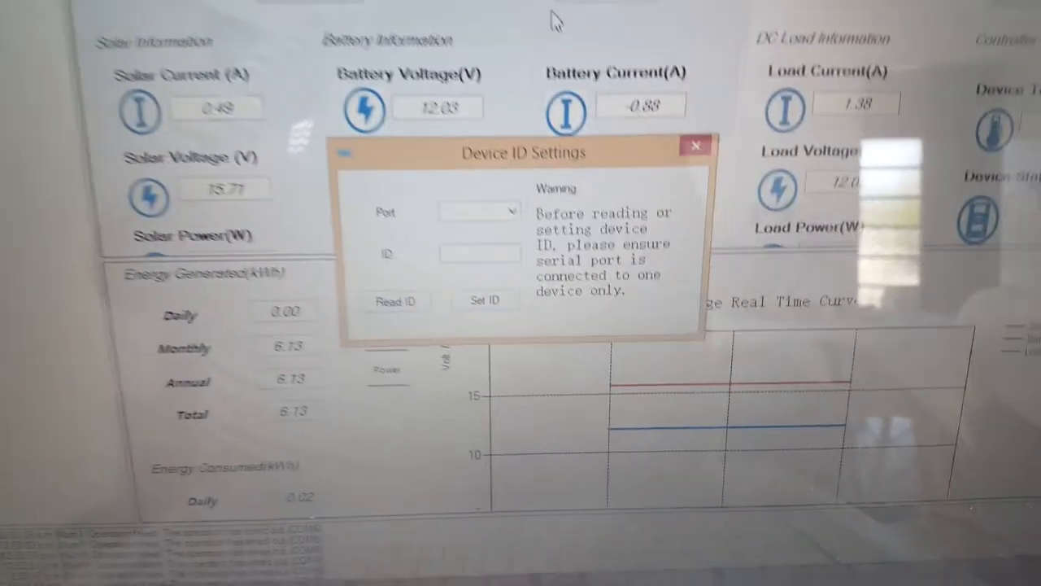